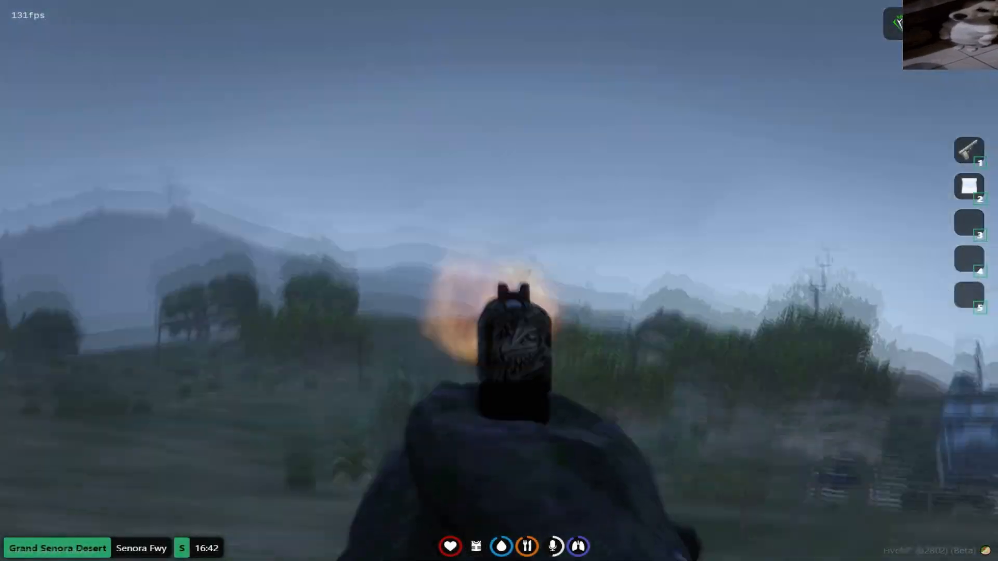
Walk forward through the desert scrub toward the blue building to the west
{"action": "key", "text": "w"}
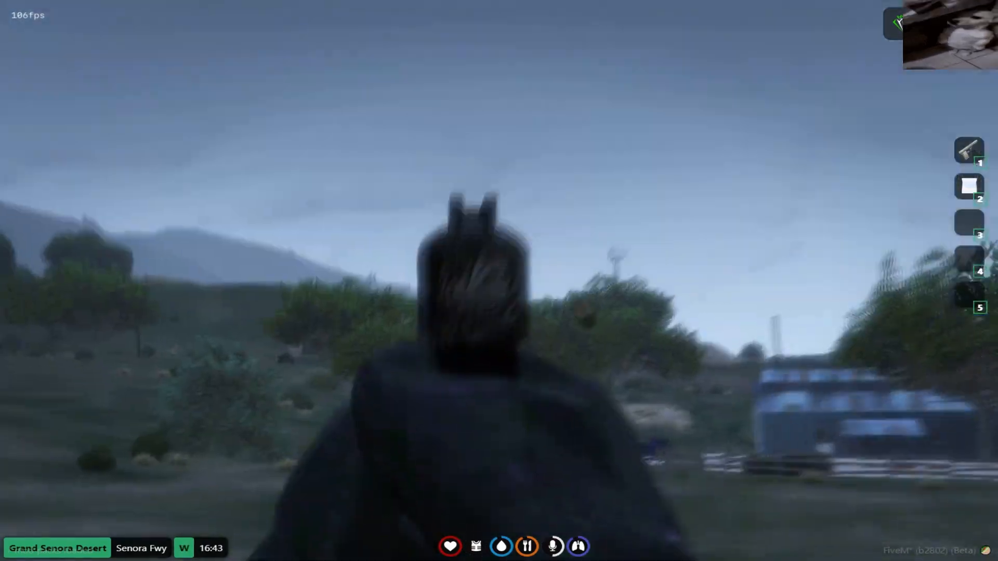